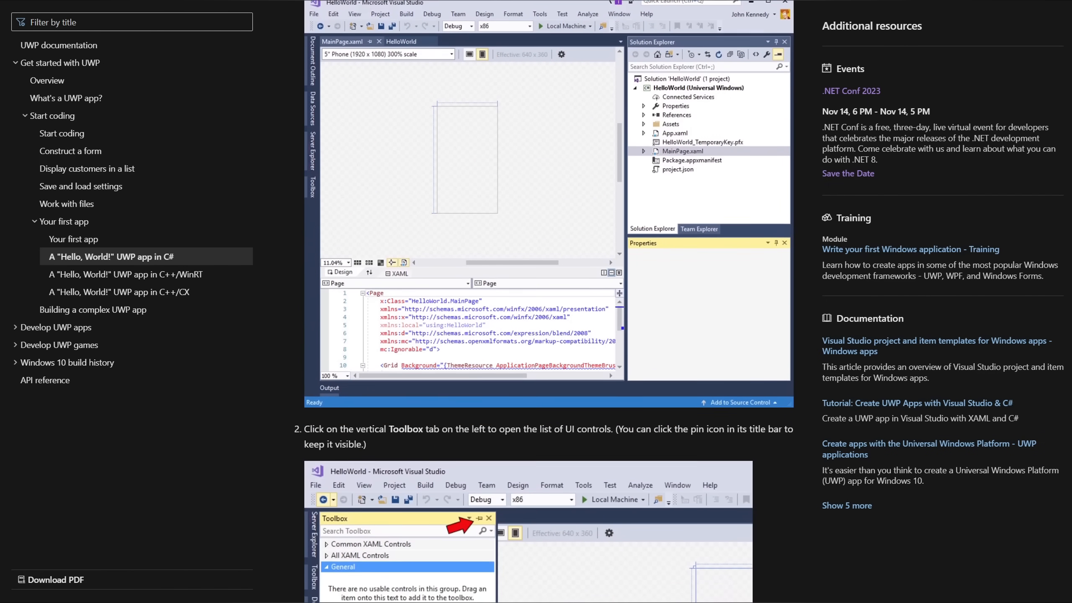
# Scroll the UWP "Hello, World!" tutorial down to step 3, Expand Common XAML Controls.
pyautogui.scroll(-3)
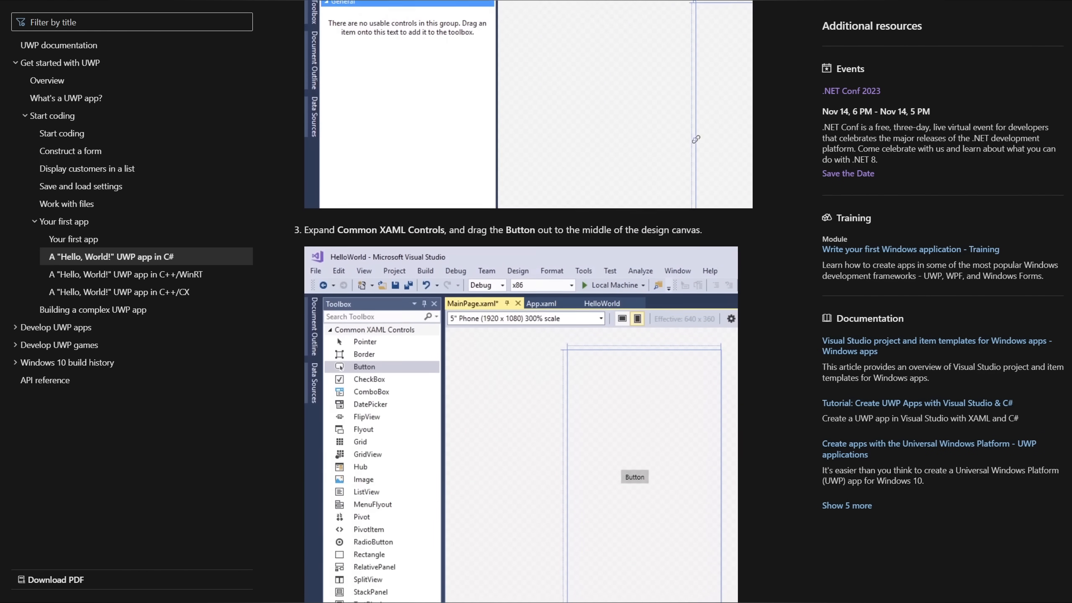
pyautogui.scroll(-3)
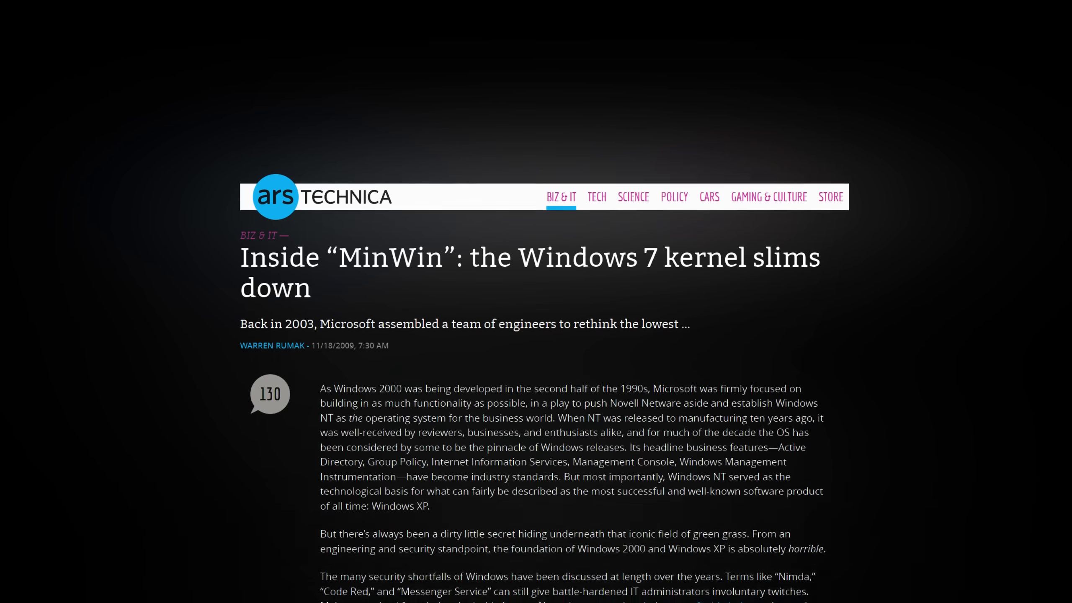
# Scroll into the introduction of the Ars Technica "Inside MinWin" Windows 7 kernel article.
pyautogui.scroll(-3)
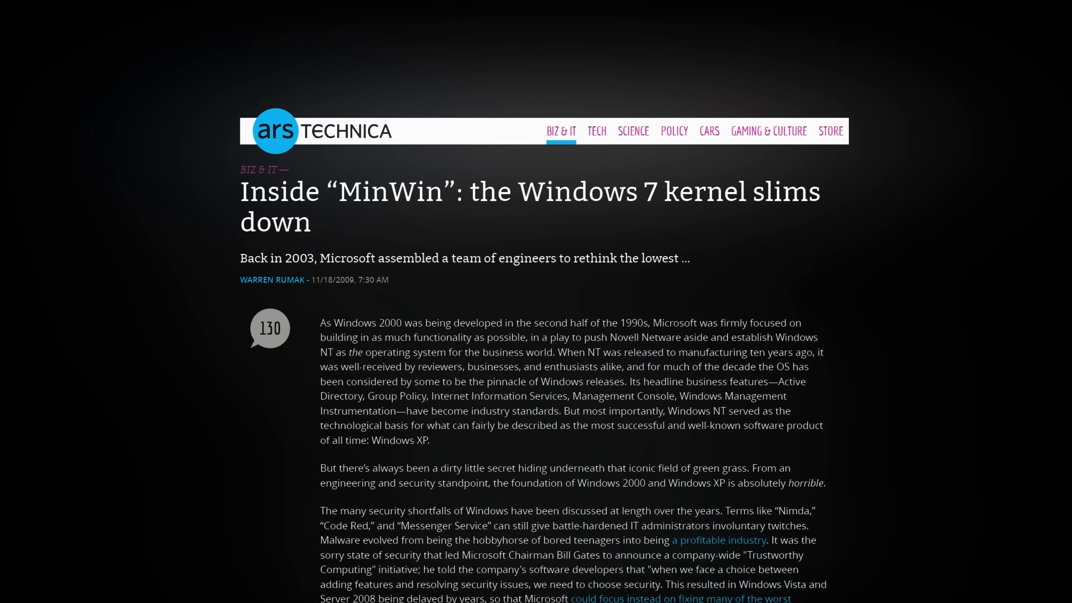
pyautogui.scroll(-3)
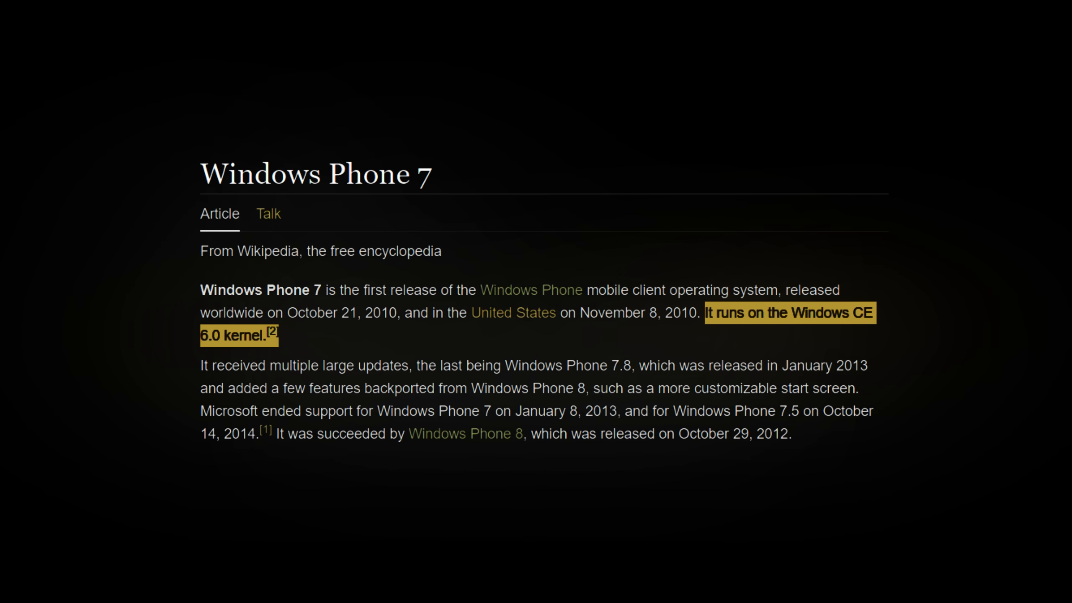
# Highlight the sentence that Windows Phone 8 uses the Windows NT kernel from Windows 8.
pyautogui.click(465, 433)
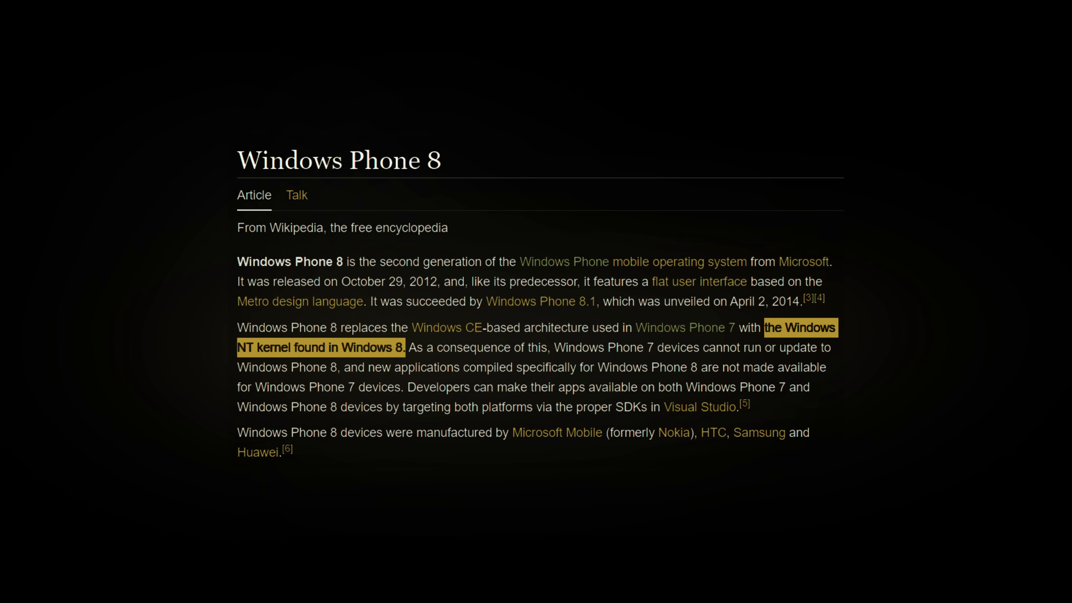